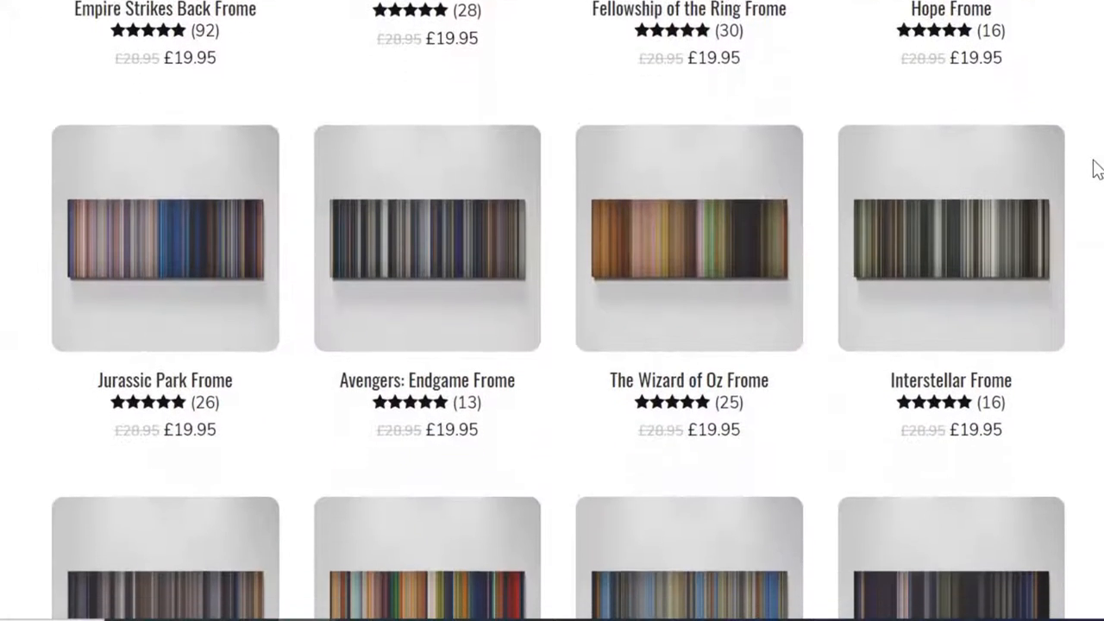
- Set frameCapture = 10 at the top of Movie2Line.py and select the settings lines through the averaging loop
scroll("down", 3)
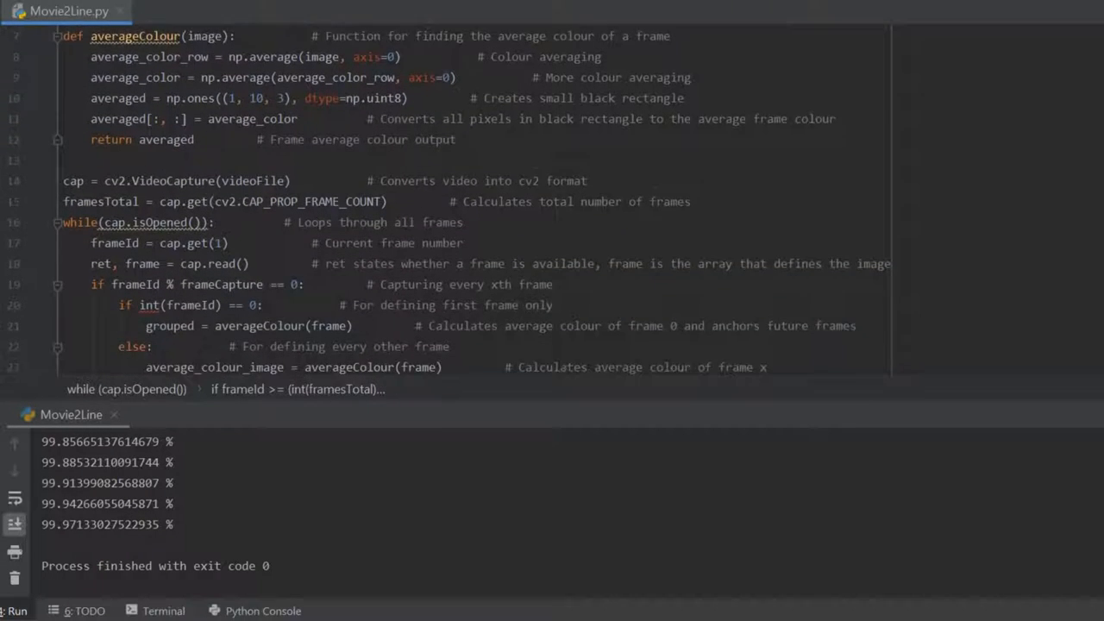
scroll("down", 3)
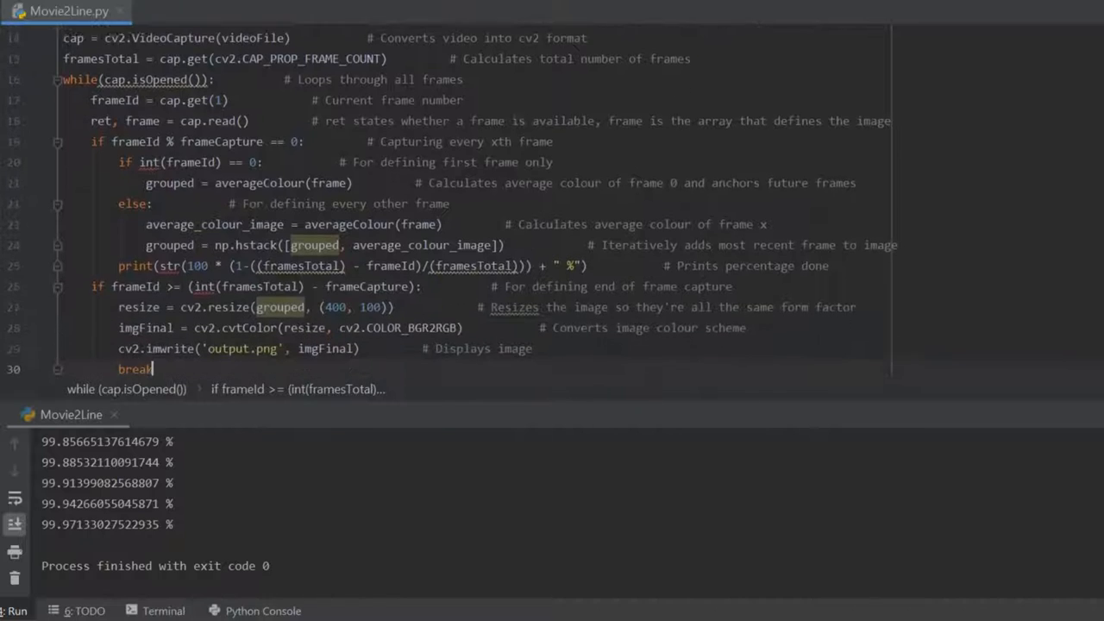
scroll("down", 3)
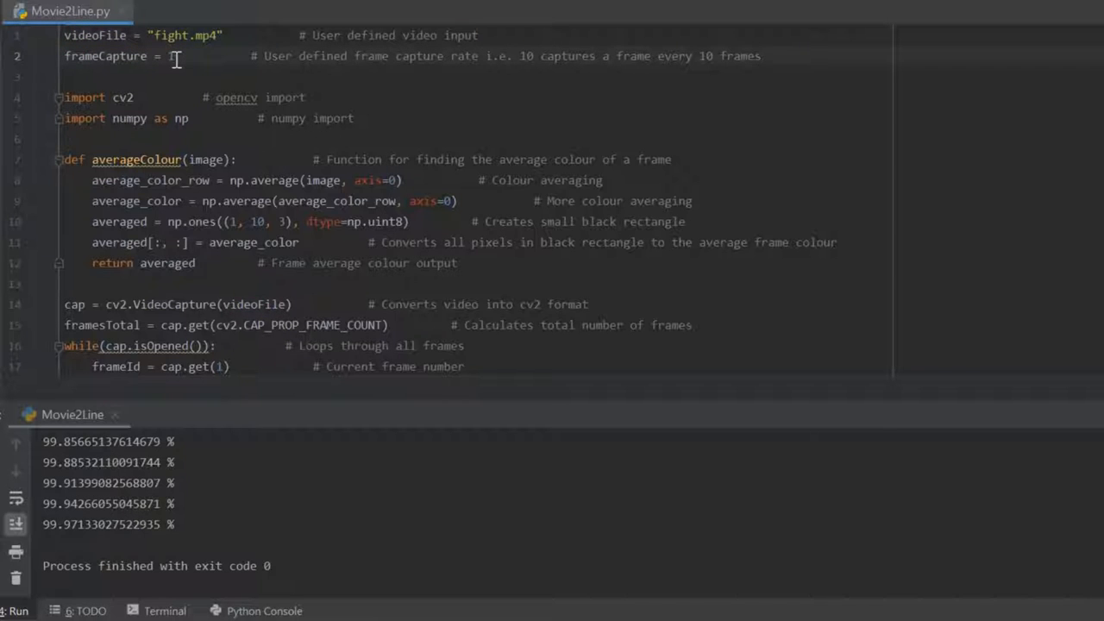
type("10")
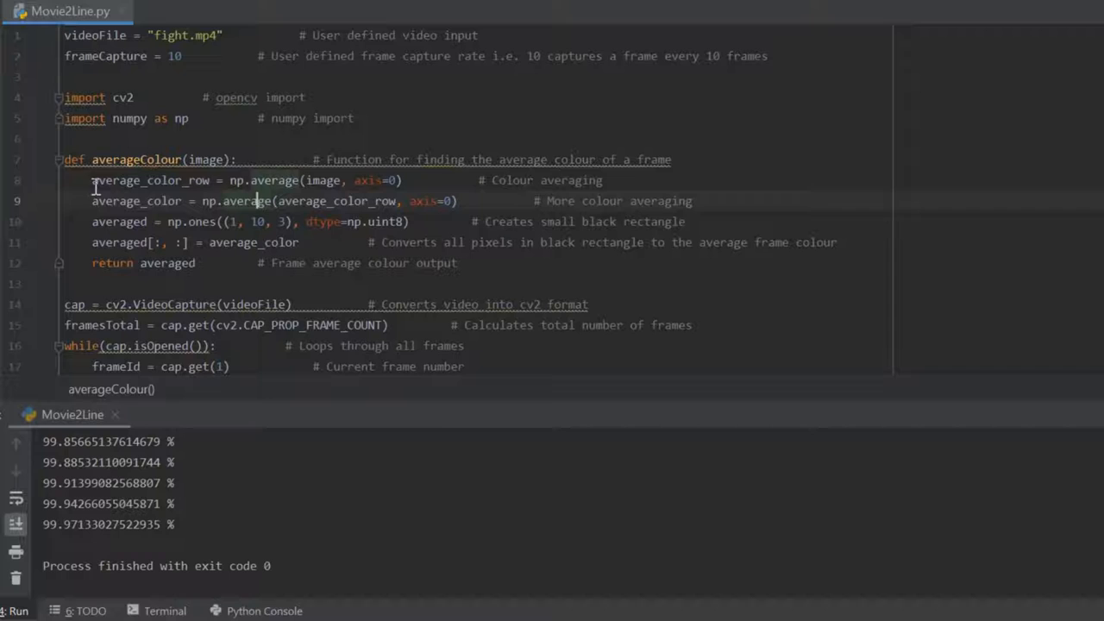
left_click_drag(92, 180, 690, 201)
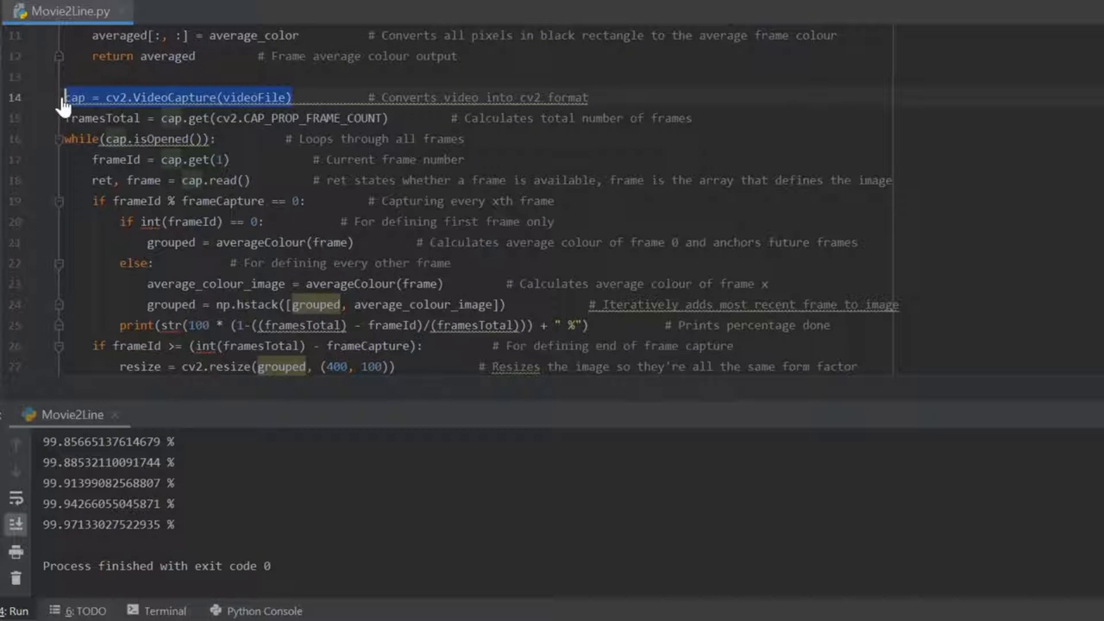
mouse_move(798, 96)
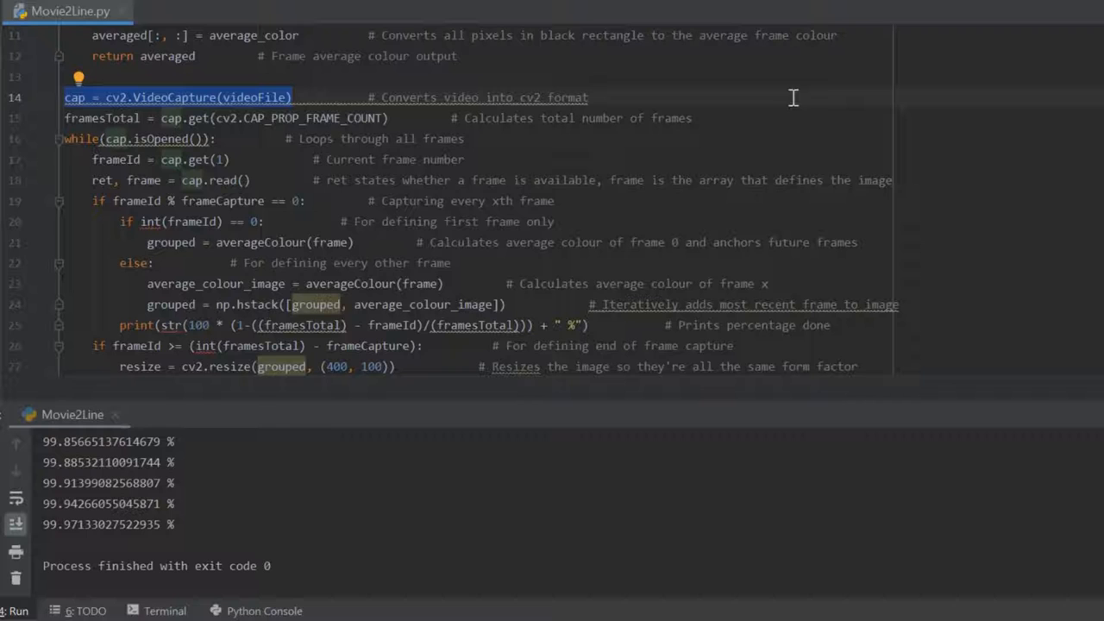
left_click_drag(291, 97, 556, 201)
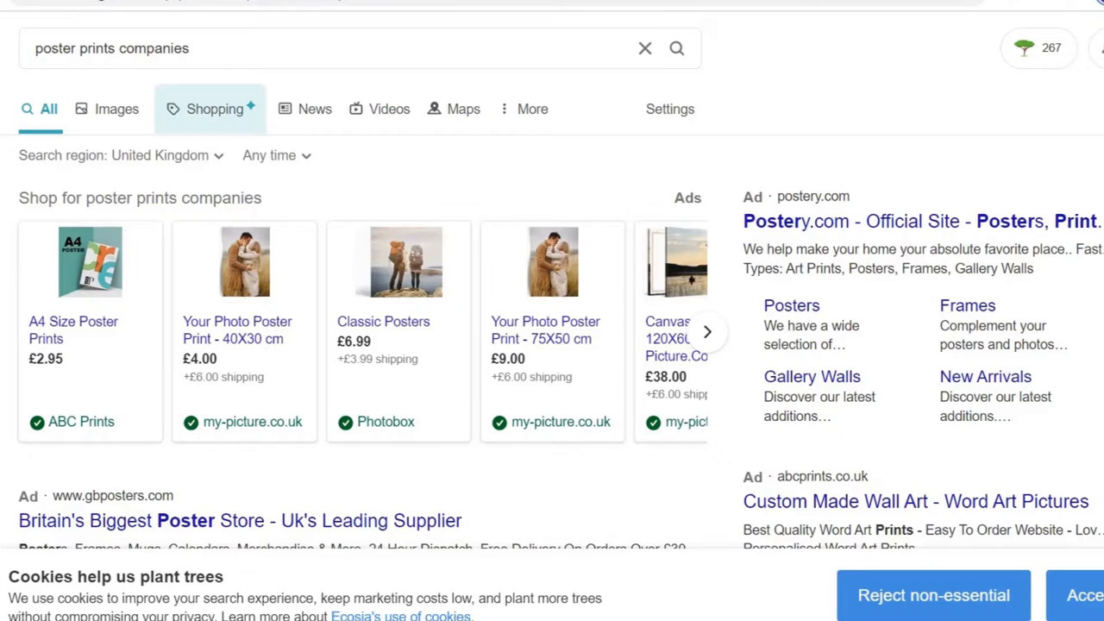
- Replace the poster prints query with a joking sponsorship plea beginning 'near enough o' in the Ecosia search box
scroll("down", 3)
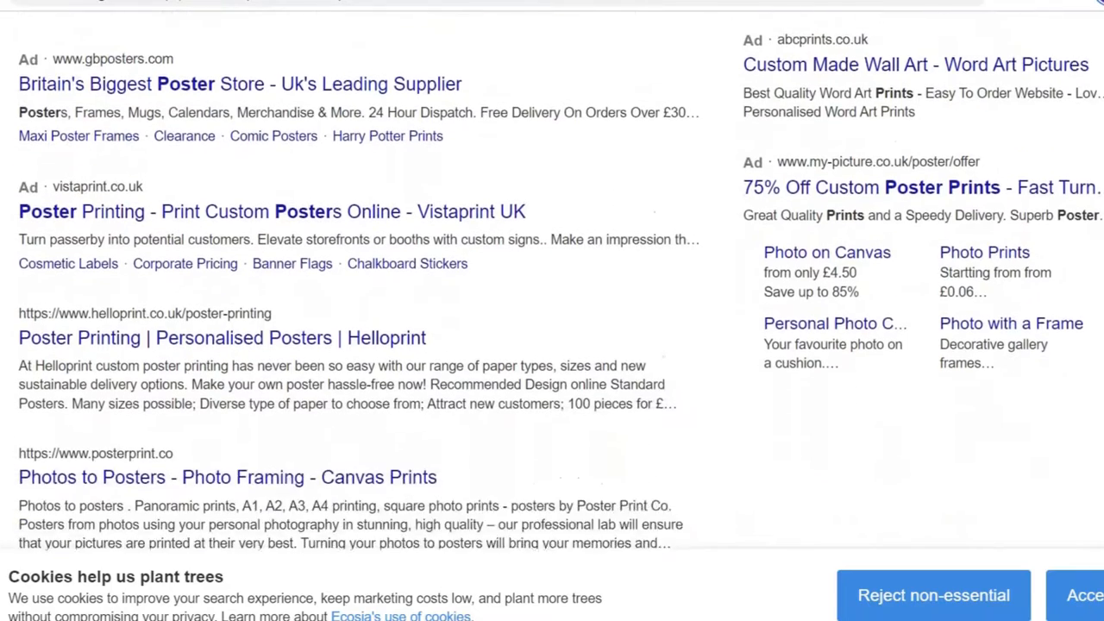
scroll("down", 3)
type("someone please sponsor me even though I make nowhere")
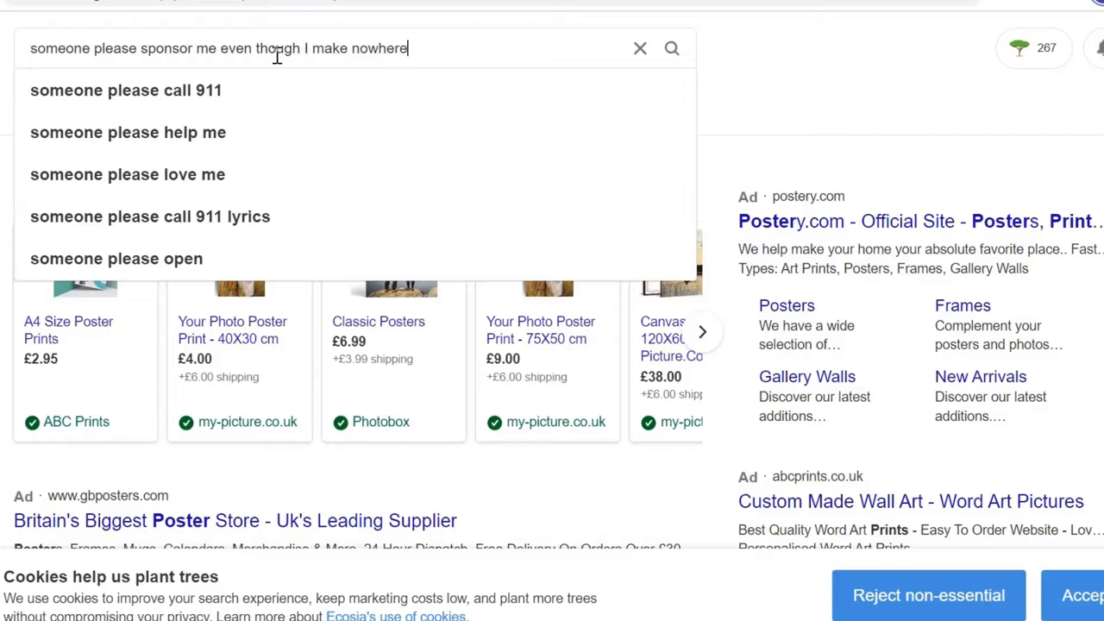
type("near enough o")
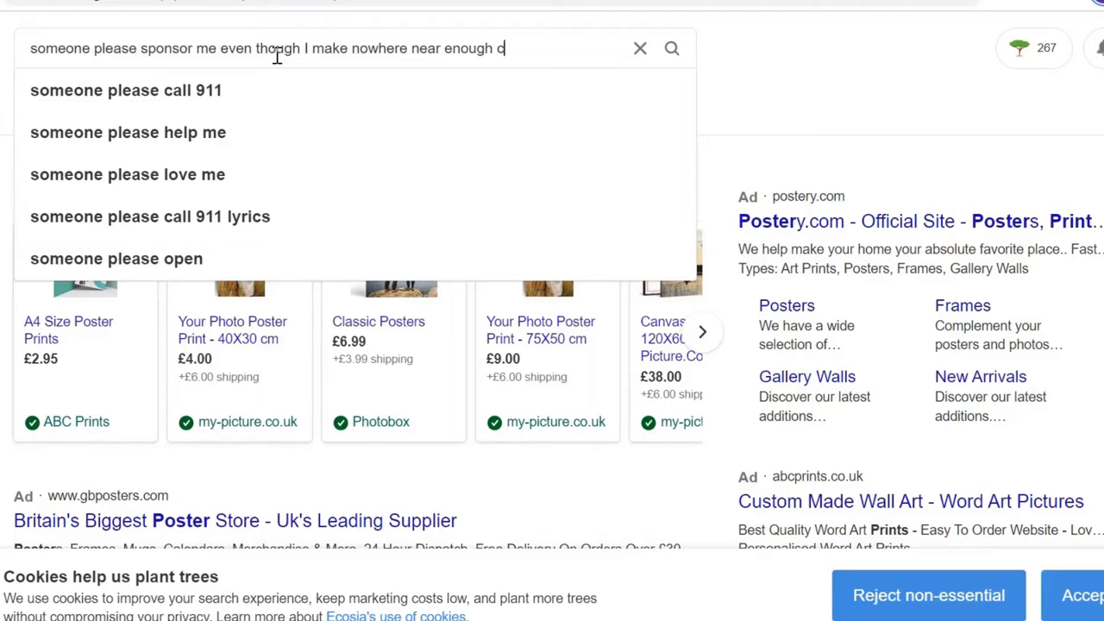